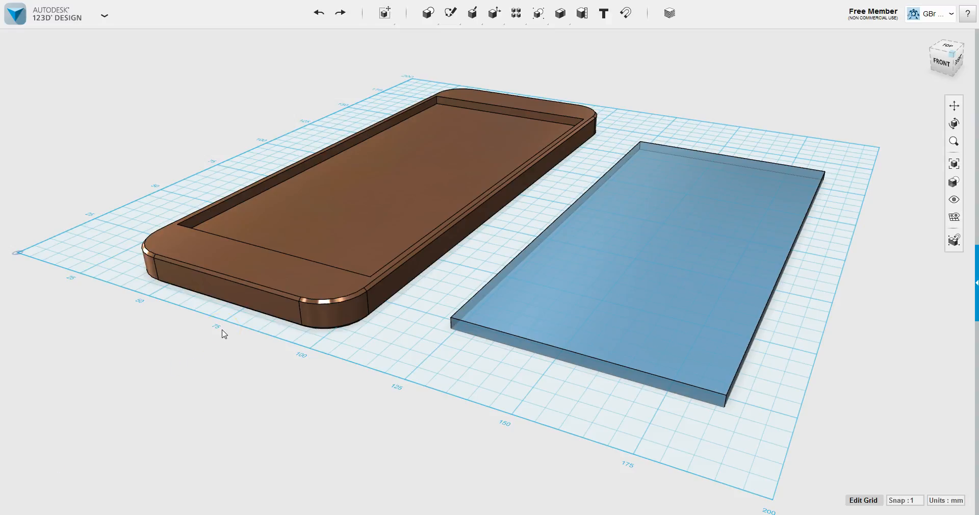
pyautogui.moveTo(443, 312)
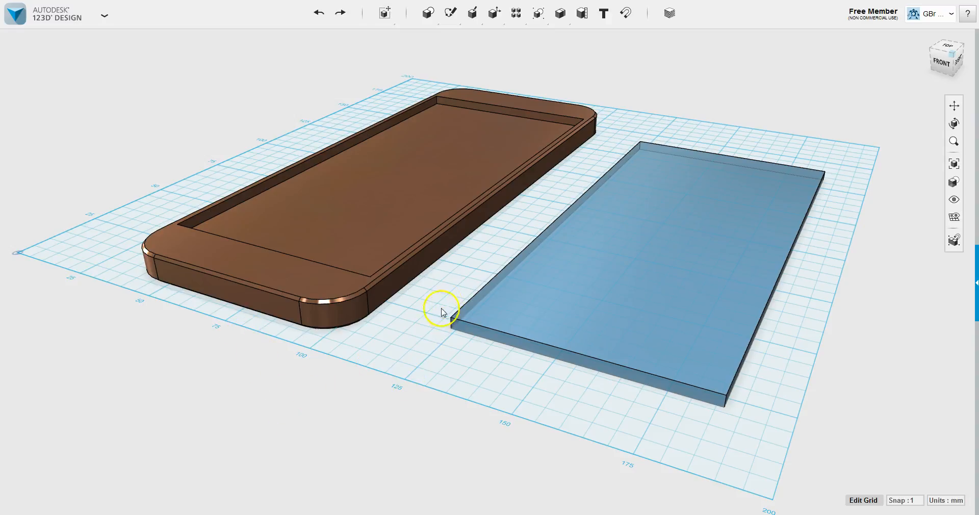
pyautogui.moveTo(443, 287)
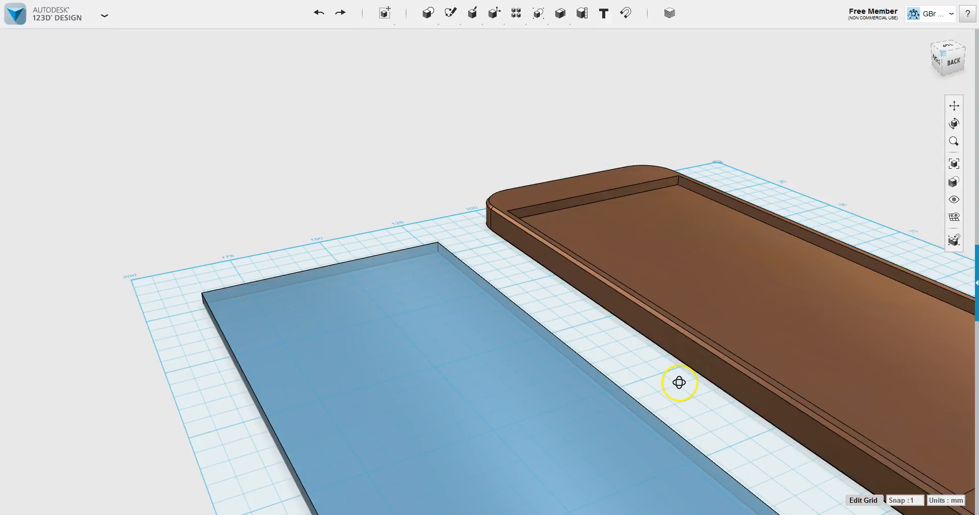
# - Pan and zoom out until the whole phone case sits in view beside the blue plate
pyautogui.moveTo(679, 382); pyautogui.dragTo(668, 379)
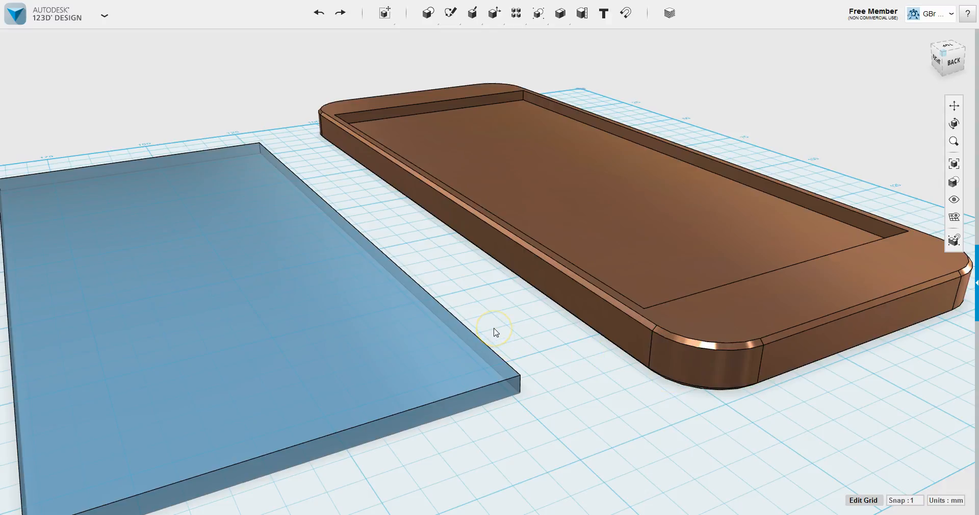
pyautogui.moveTo(490, 310)
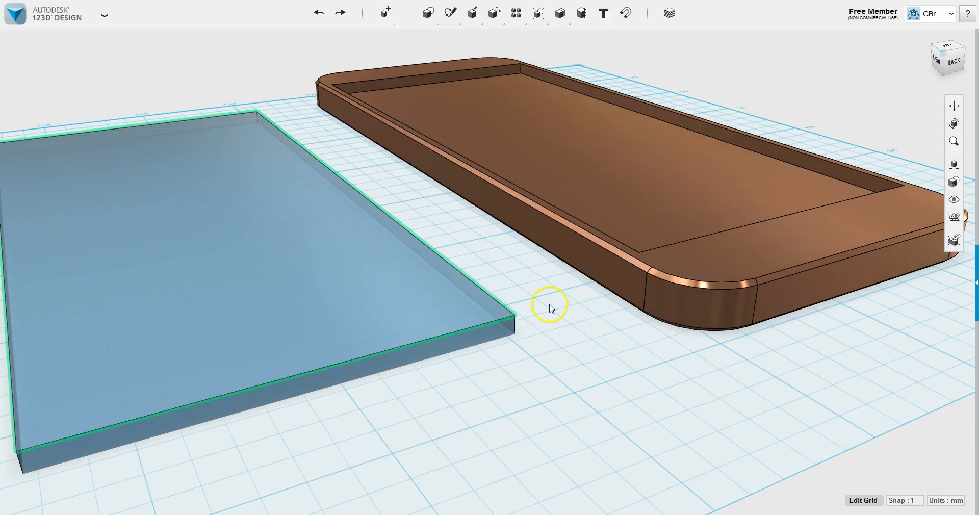
pyautogui.moveTo(334, 203)
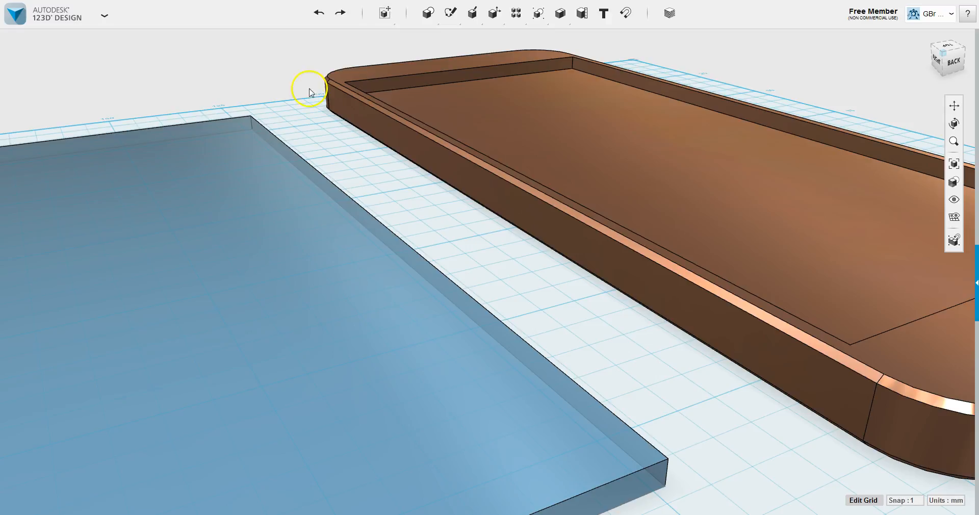
# - Zoom in on the gap between the blue plate's edge and the case's long side
pyautogui.click(469, 159)
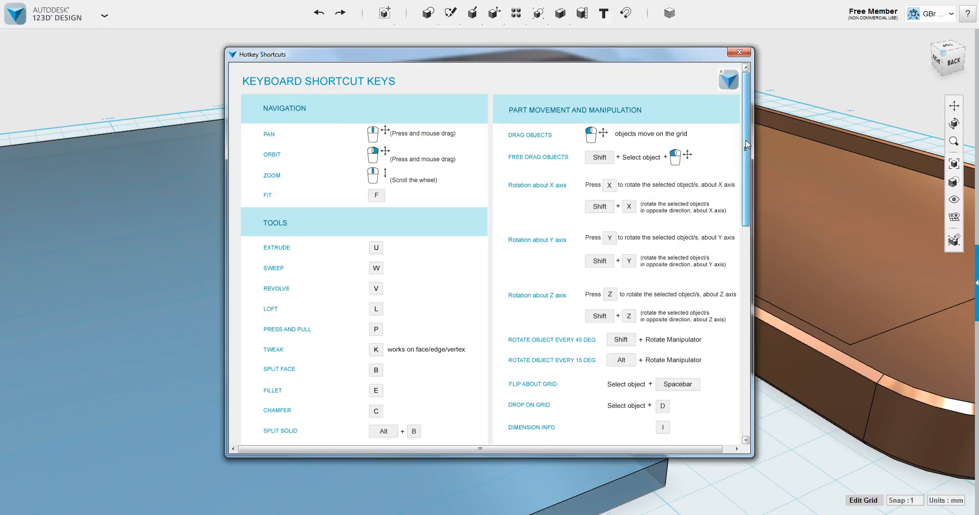
pyautogui.scroll(-3)
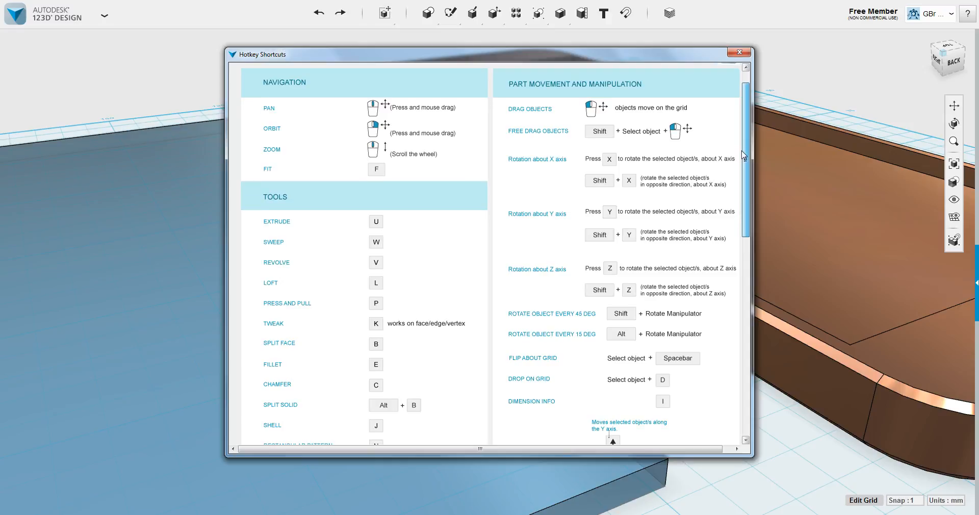
pyautogui.scroll(-3)
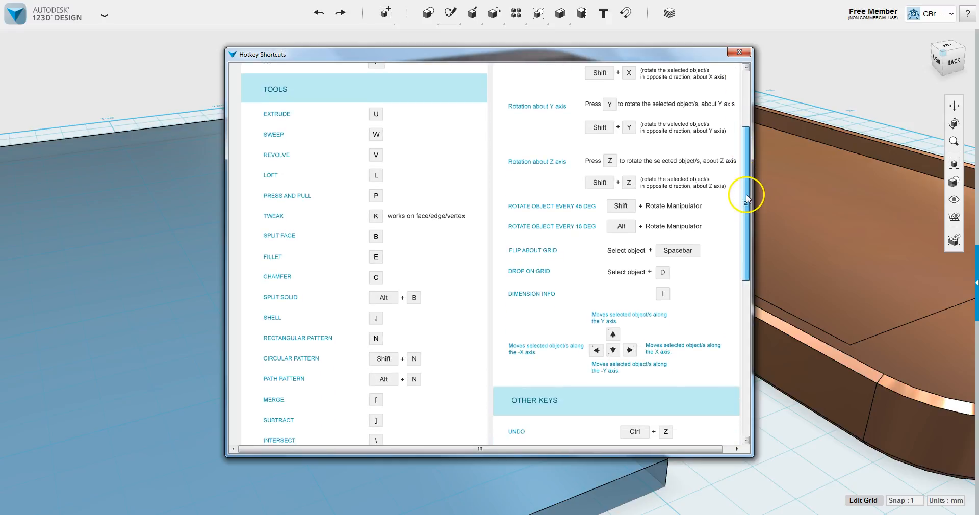
pyautogui.scroll(-3)
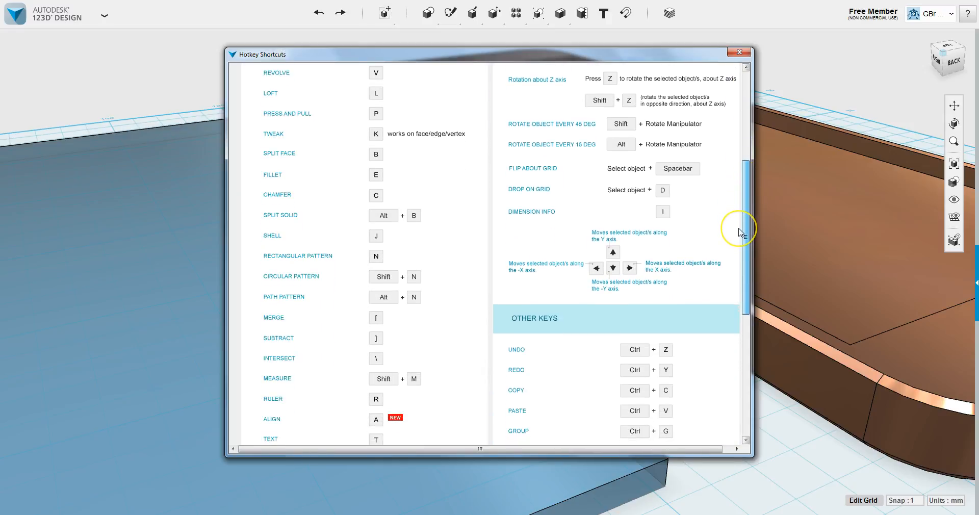
pyautogui.scroll(-3)
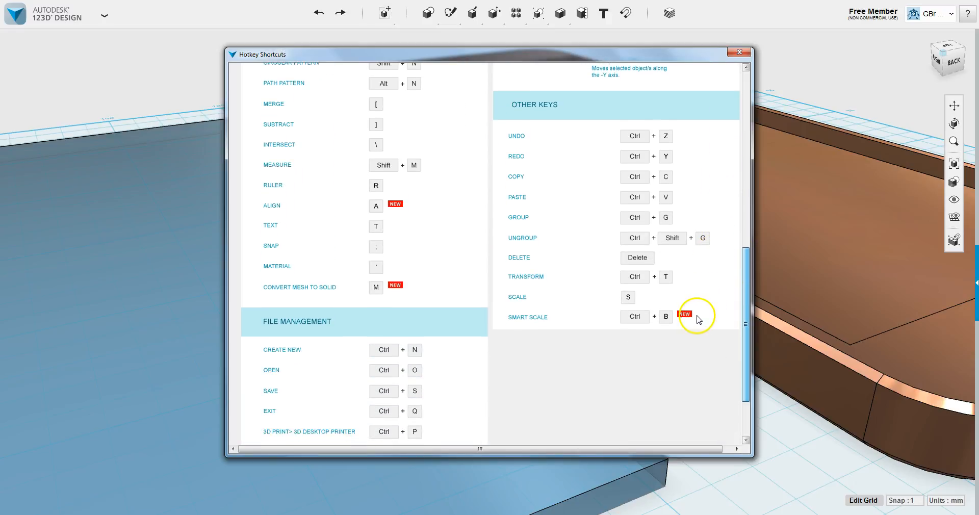
pyautogui.scroll(-3)
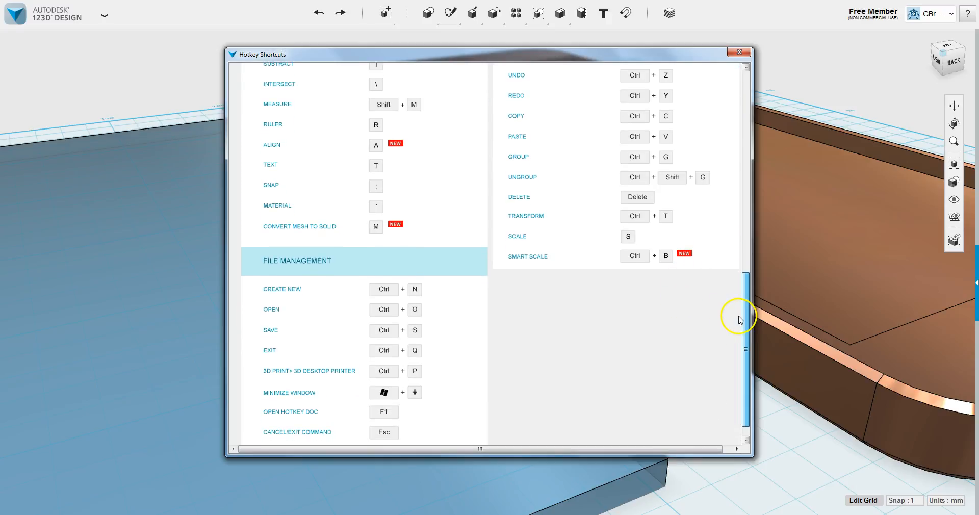
pyautogui.scroll(-3)
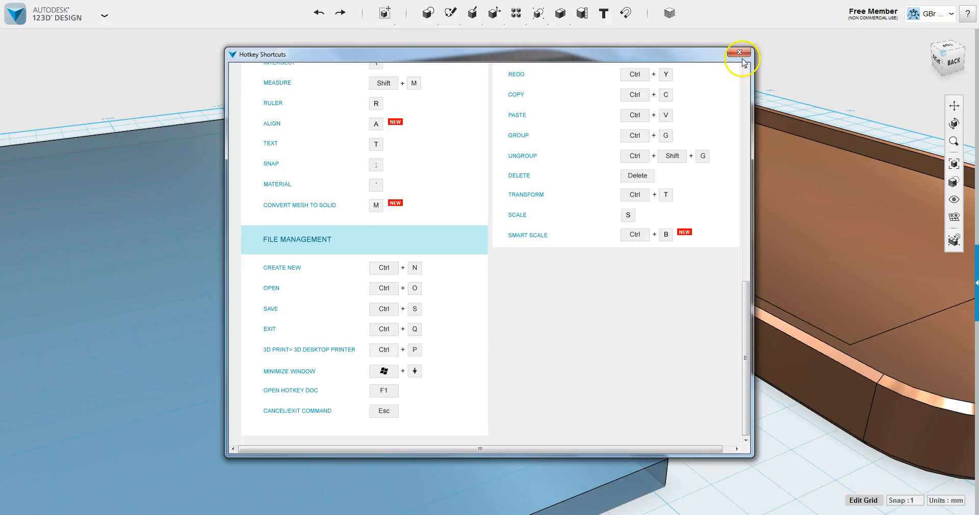
pyautogui.click(741, 52)
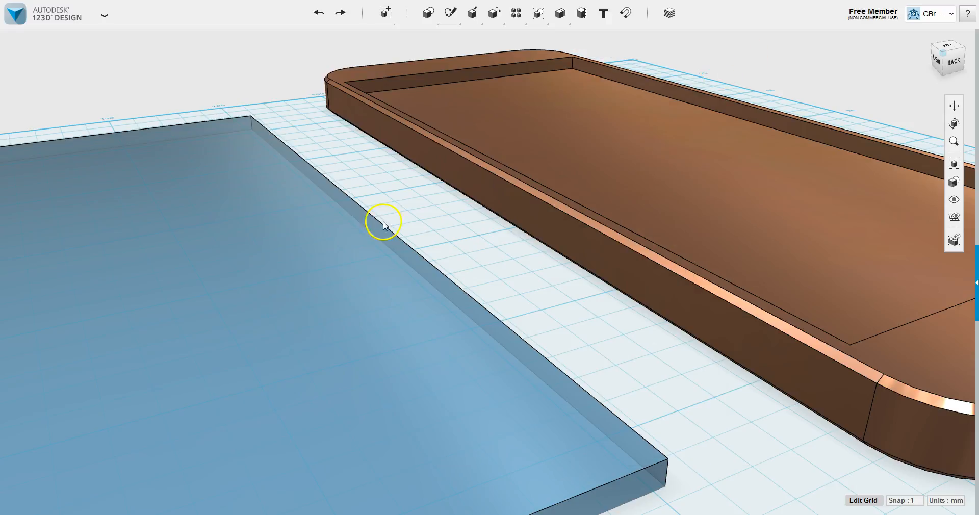